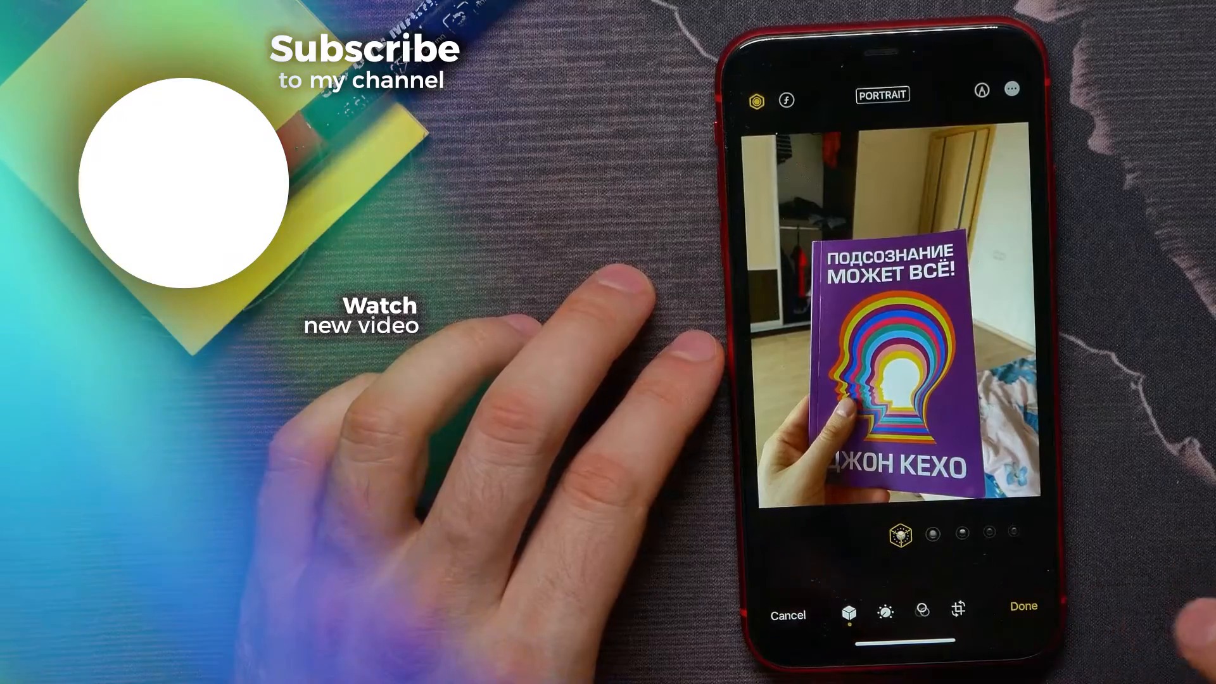
Save the Portrait-mode edits to the book cover photo with Done and return to the viewer.
left_click(1023, 606)
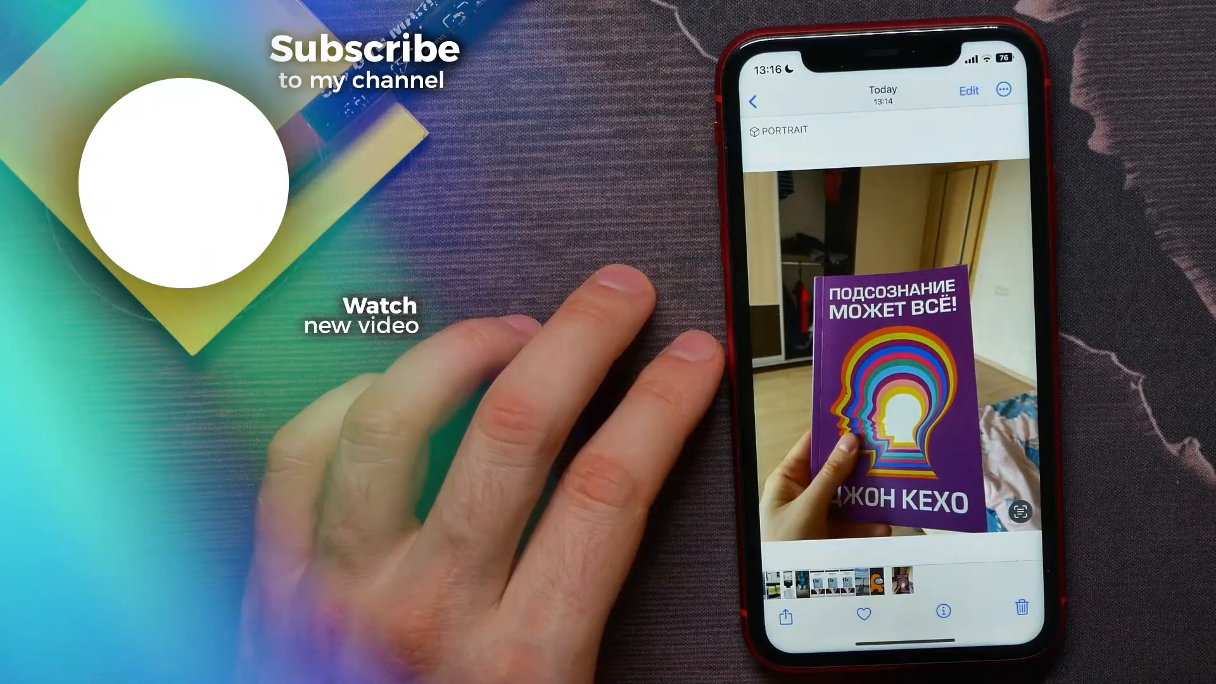